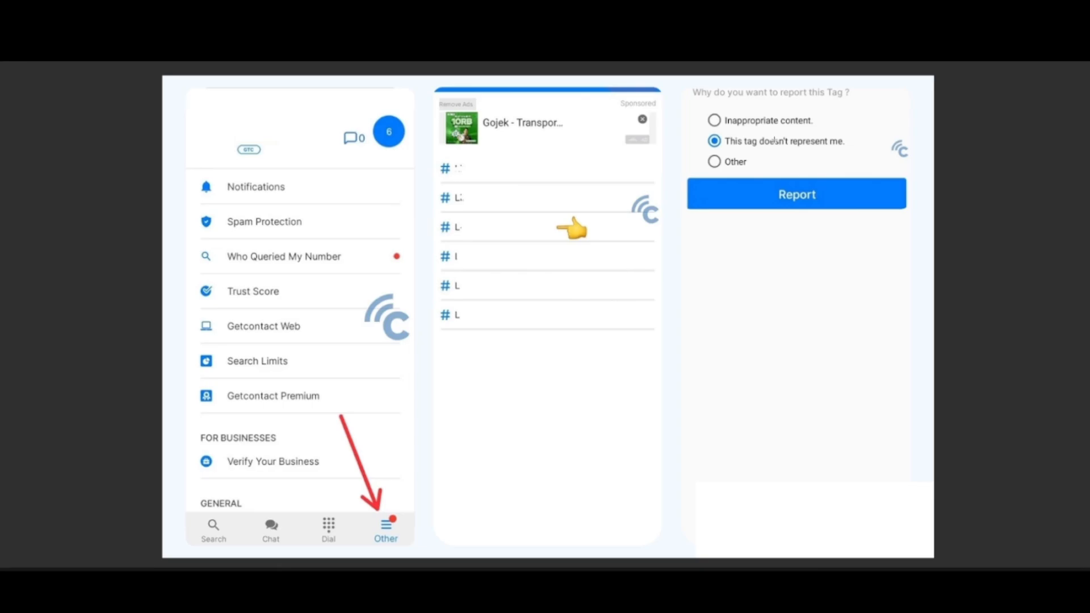
pyautogui.moveTo(828, 254)
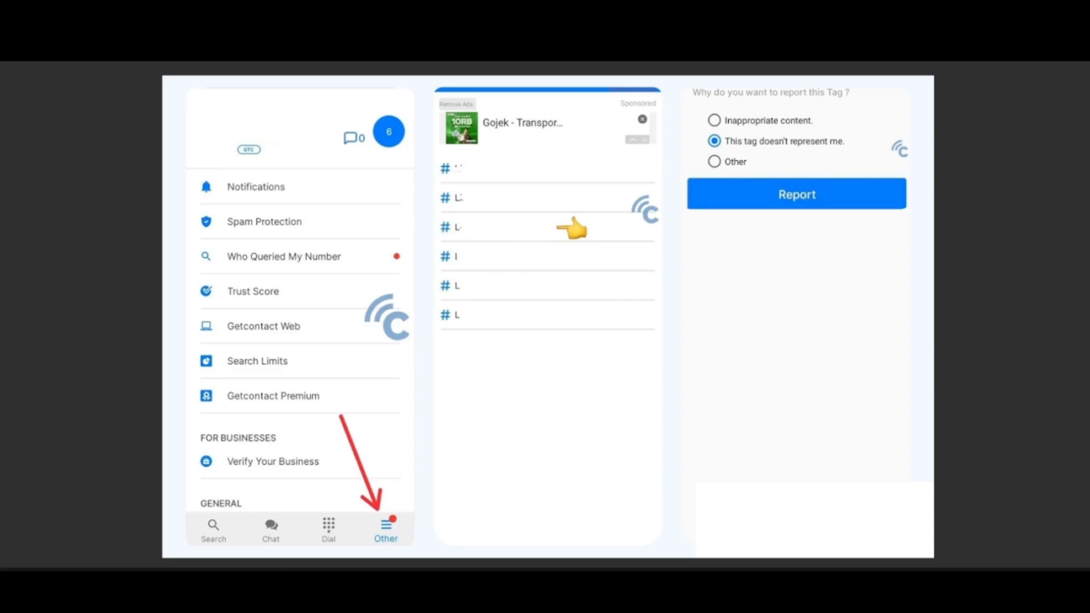
pyautogui.moveTo(995, 310)
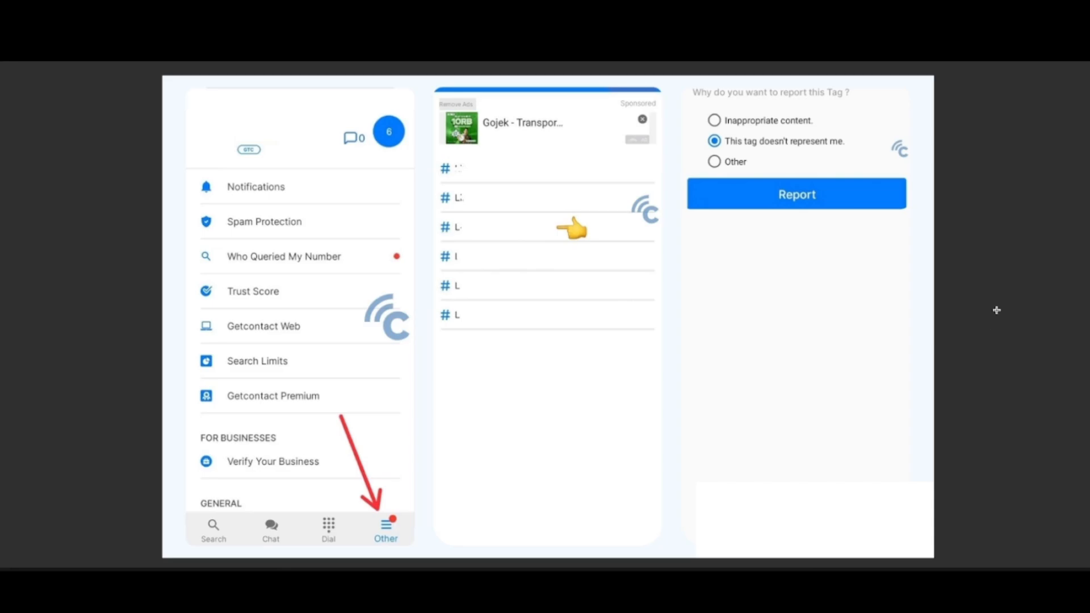